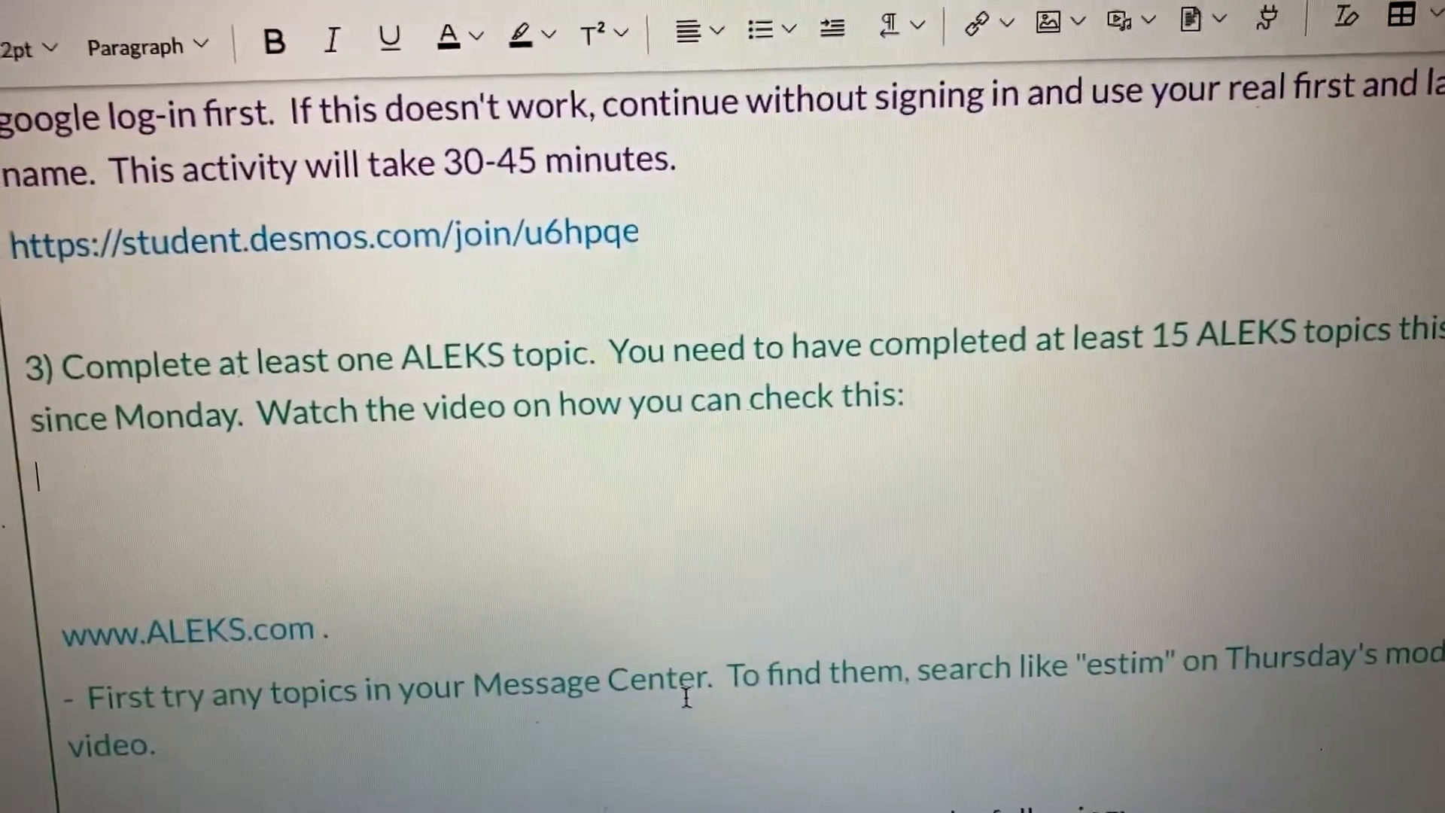
# Review the Assignments list, then return to the ALEKS home page with the weekly timeline.
pyautogui.scroll(-3)
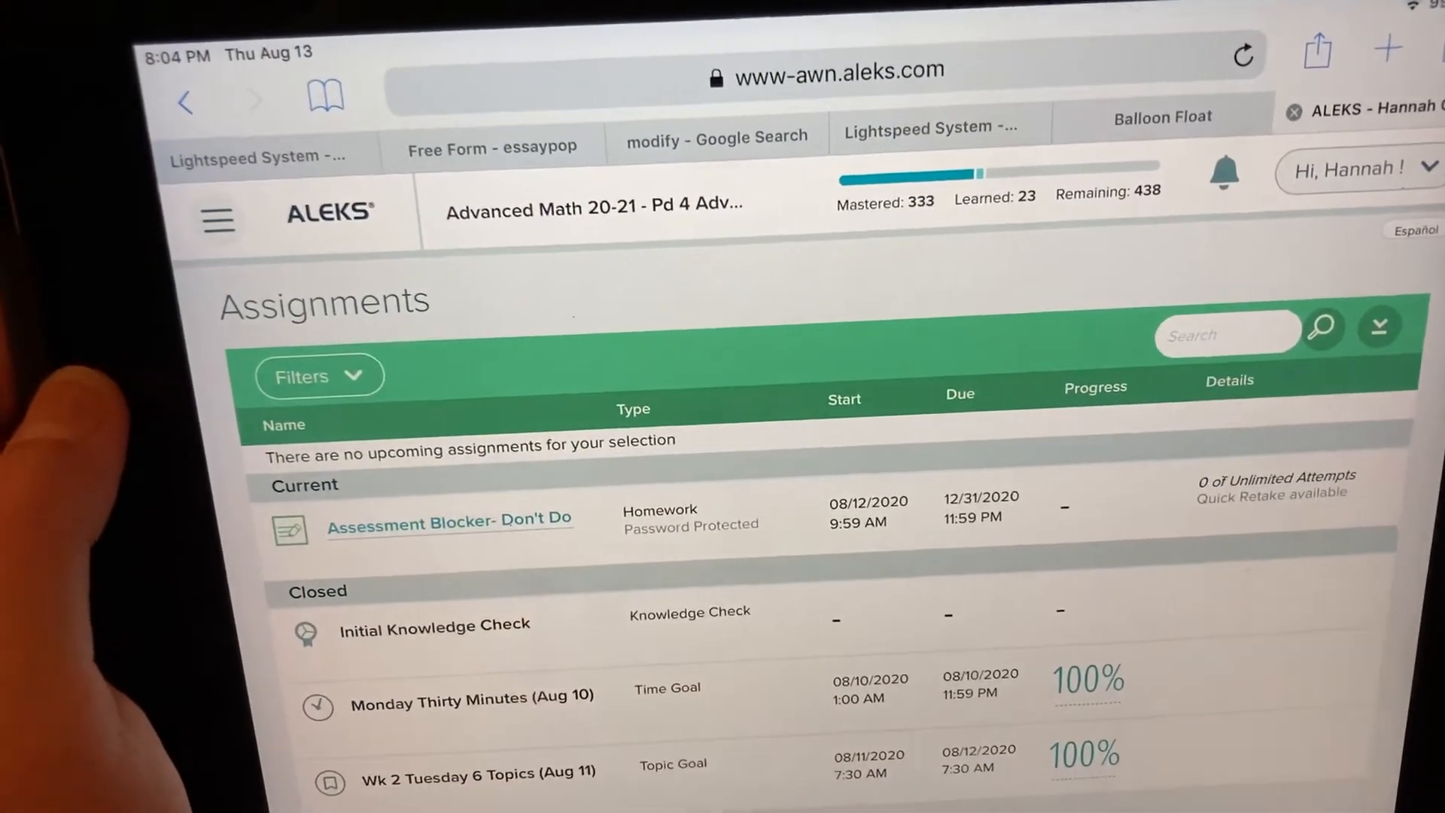
pyautogui.click(448, 524)
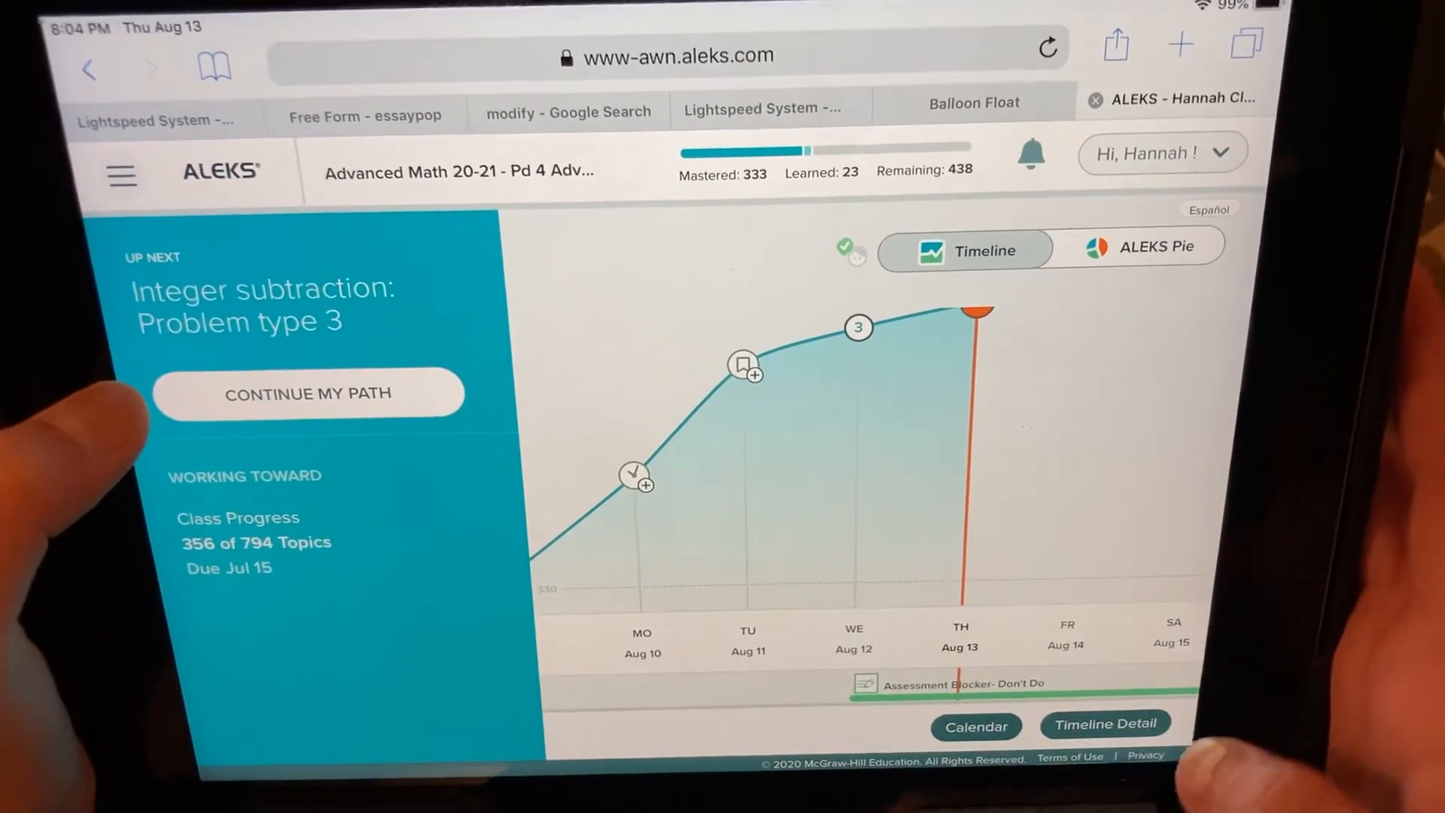
# View Timeline Detail and reveal today's point showing 2 learned topics.
pyautogui.click(1105, 725)
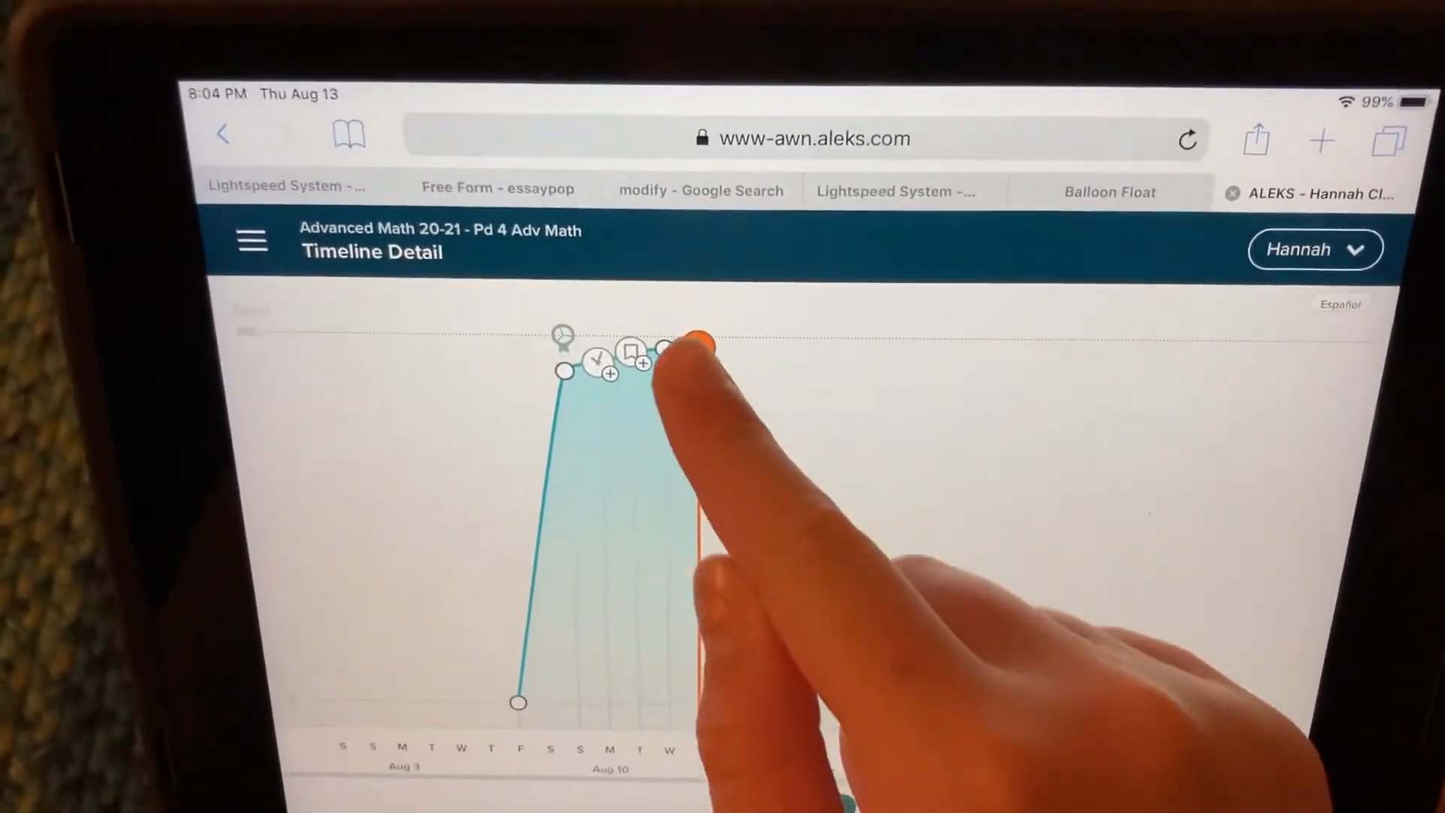
pyautogui.click(697, 346)
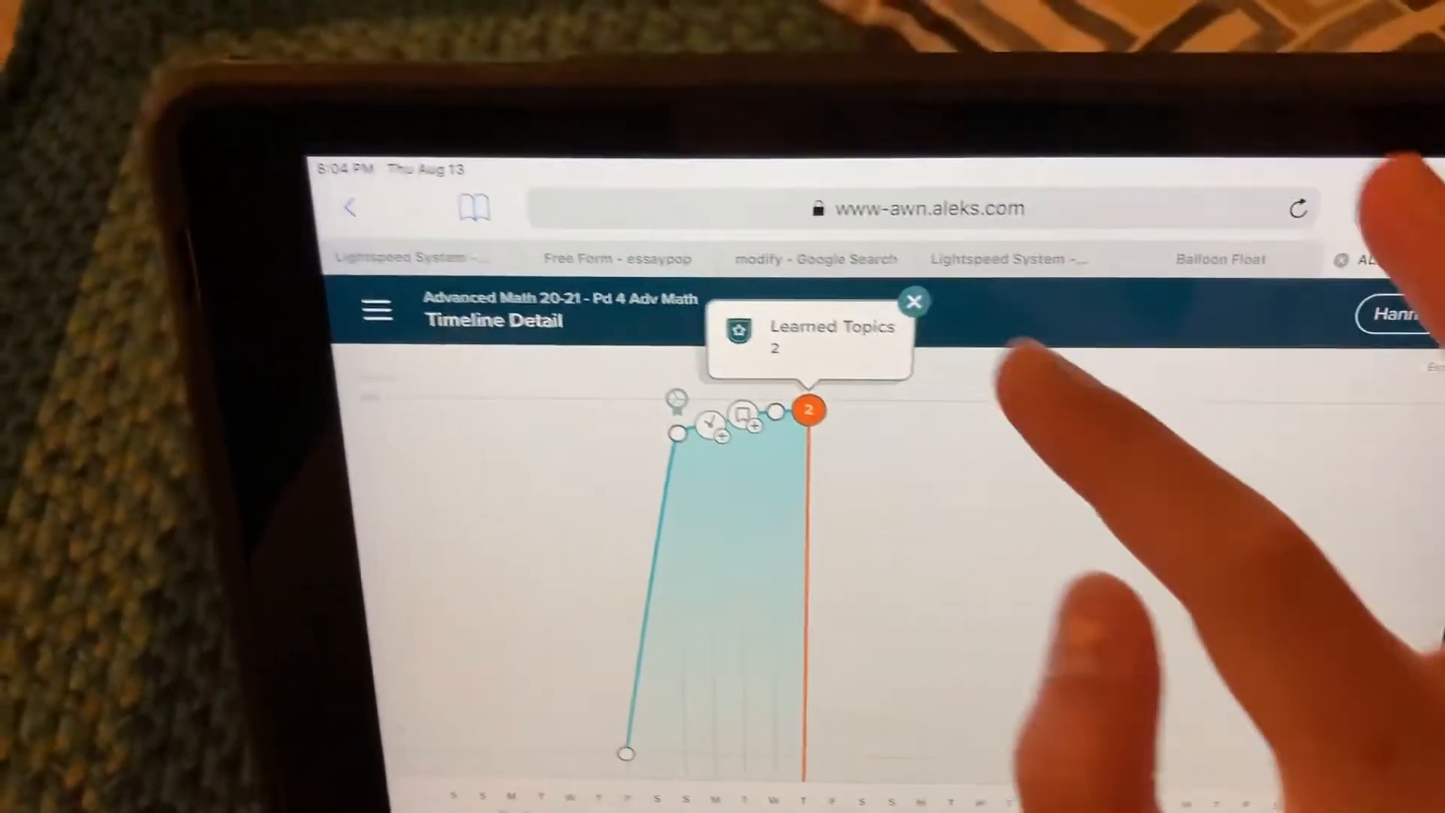
# Go to the Reports overview showing 23 topics learned and 2h 26m this week.
pyautogui.click(914, 301)
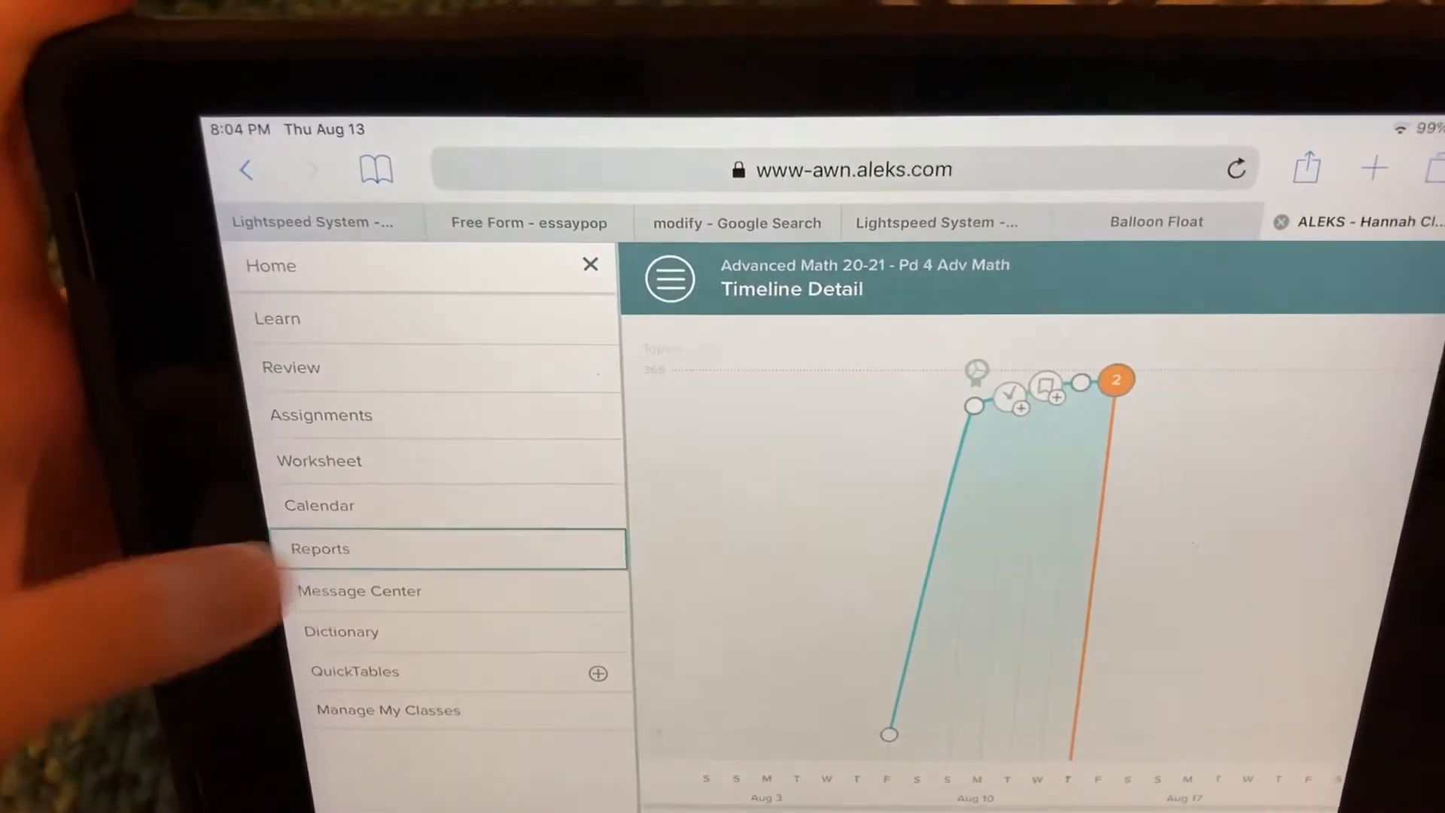
pyautogui.click(319, 548)
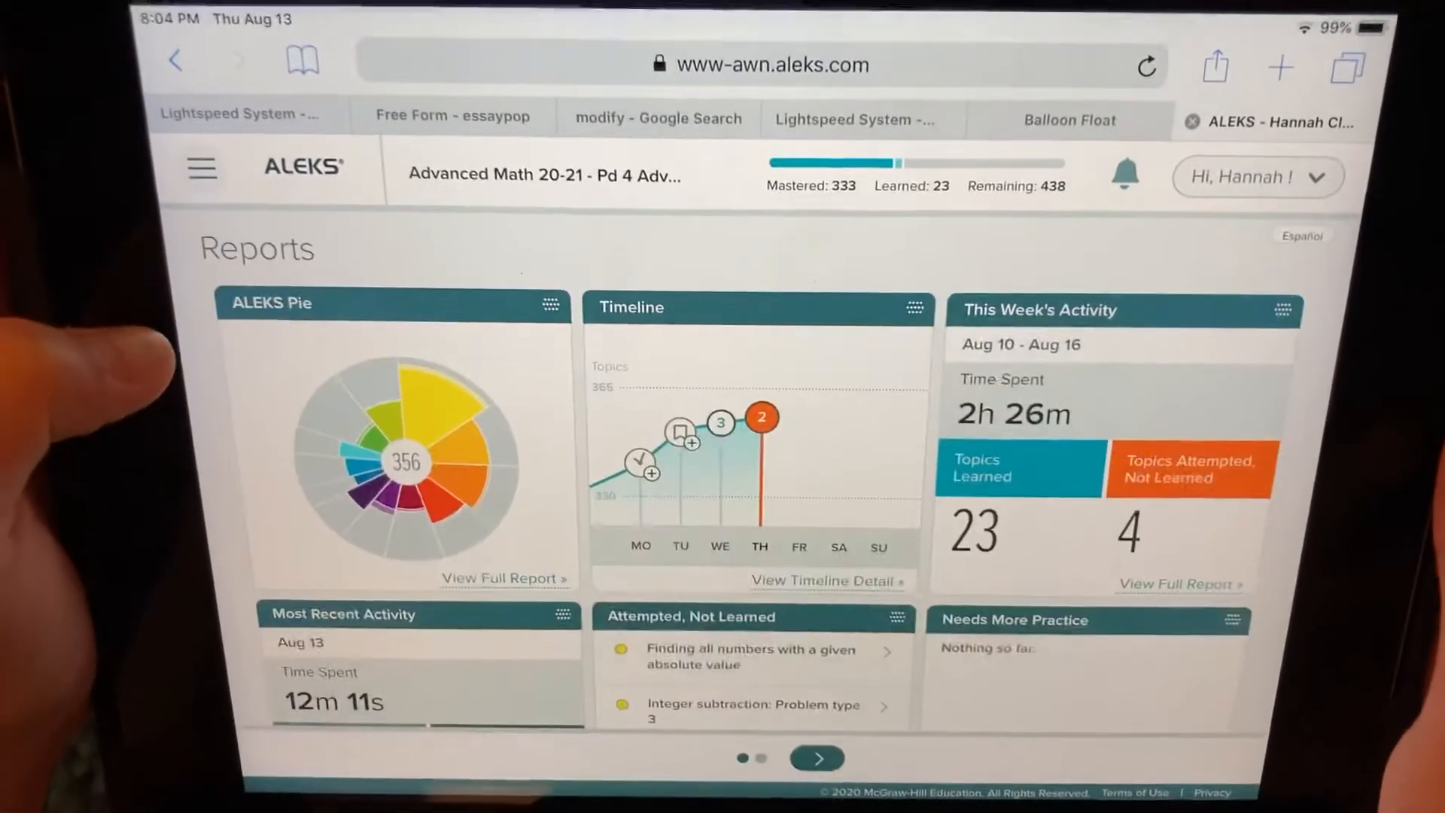
pyautogui.scroll(-3)
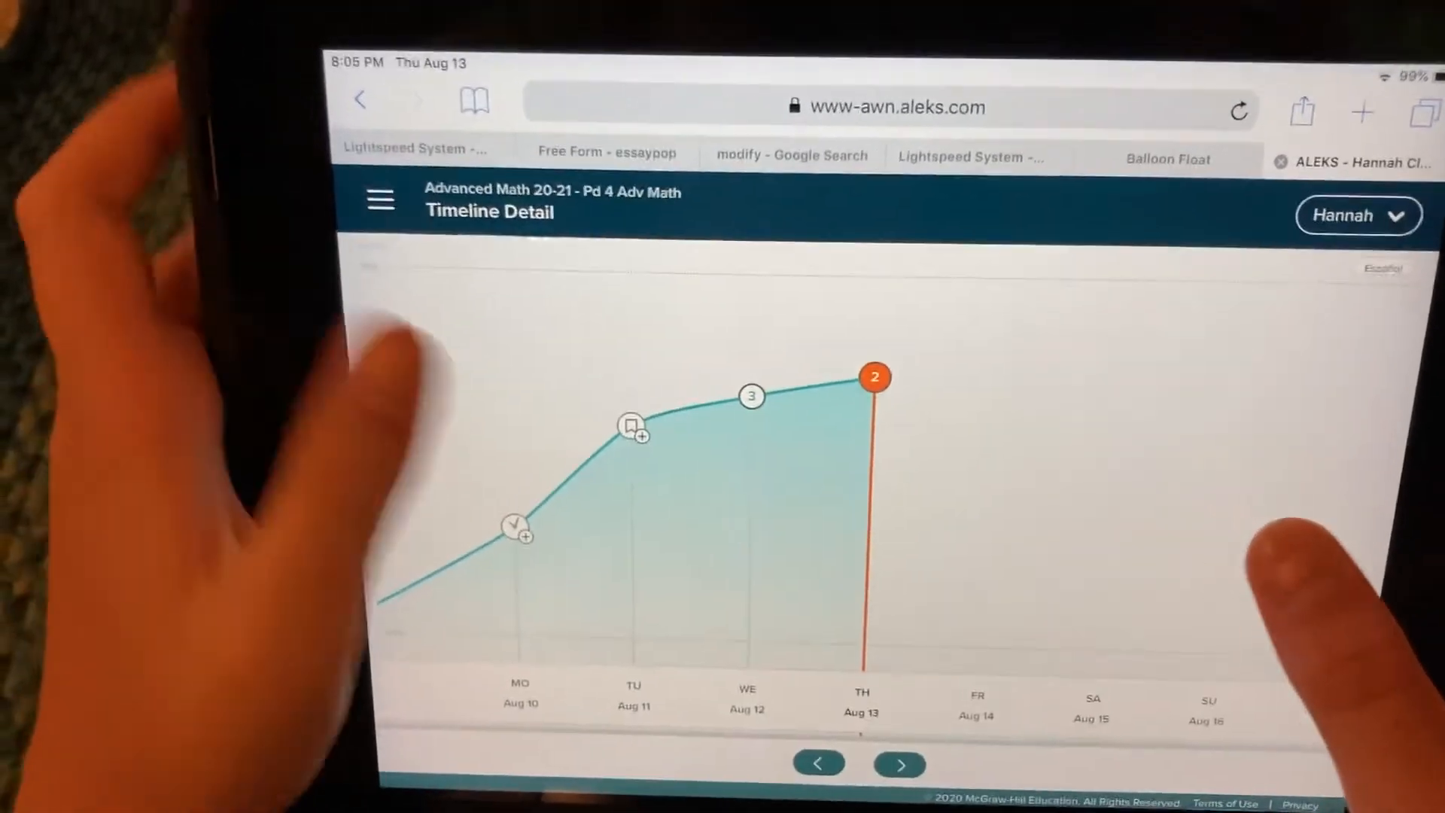
# Reveal Monday's timeline point with 8 learned topics, then return to the Canvas agenda.
pyautogui.click(516, 530)
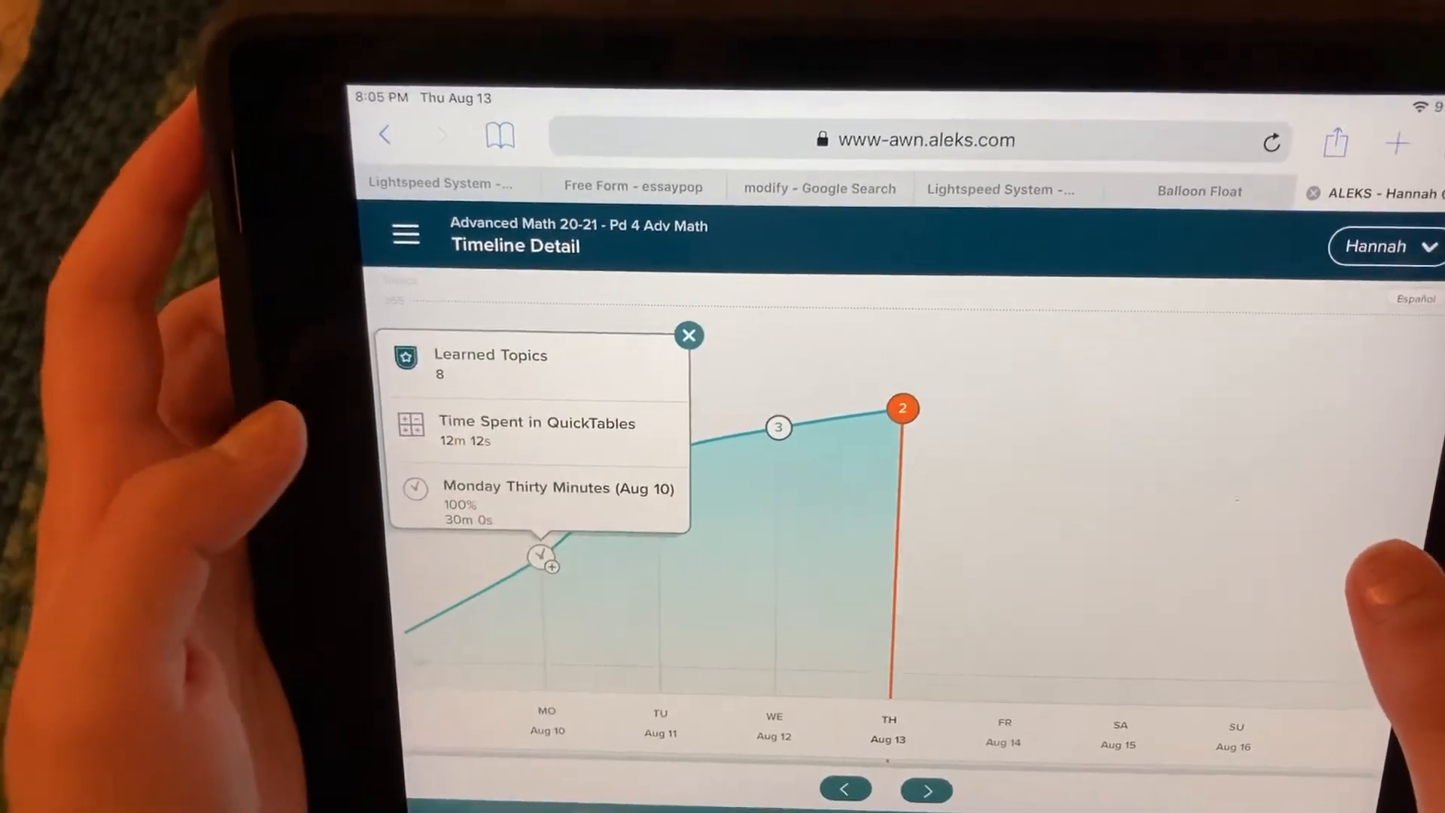
pyautogui.click(688, 334)
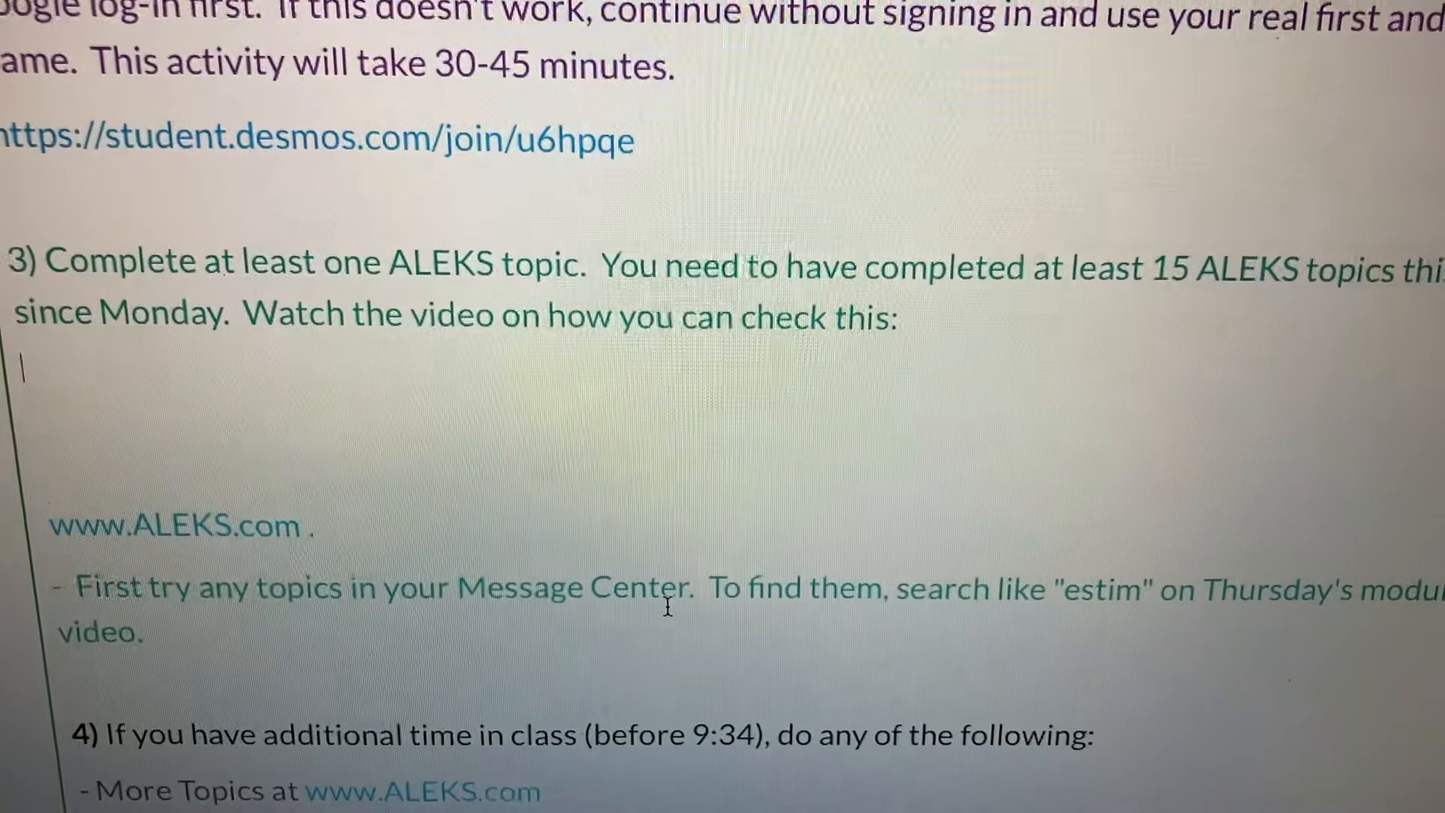
# Select and open the teacher's lesson message on measuring length in the Message Center inbox.
pyautogui.scroll(-3)
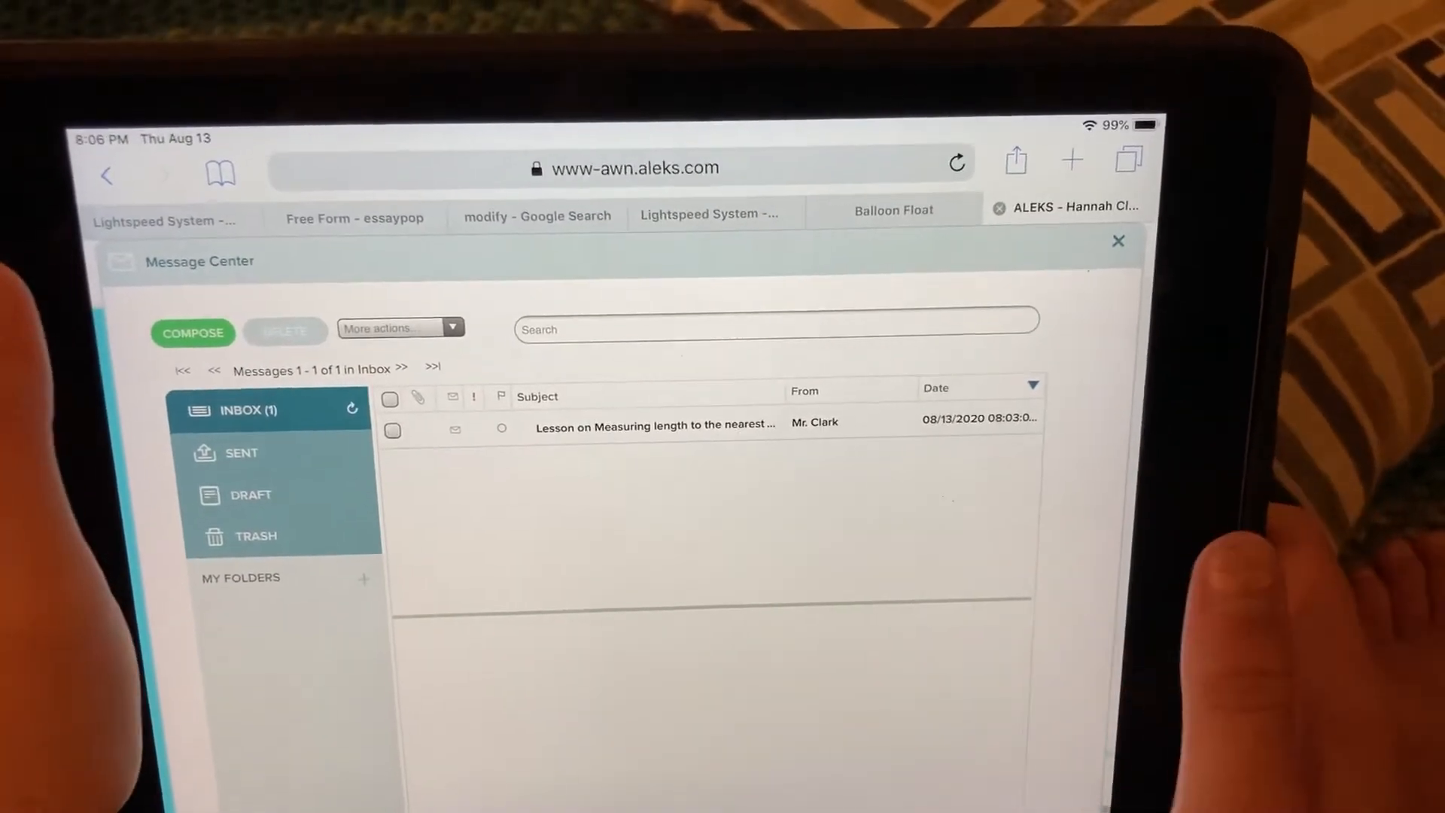
pyautogui.click(391, 429)
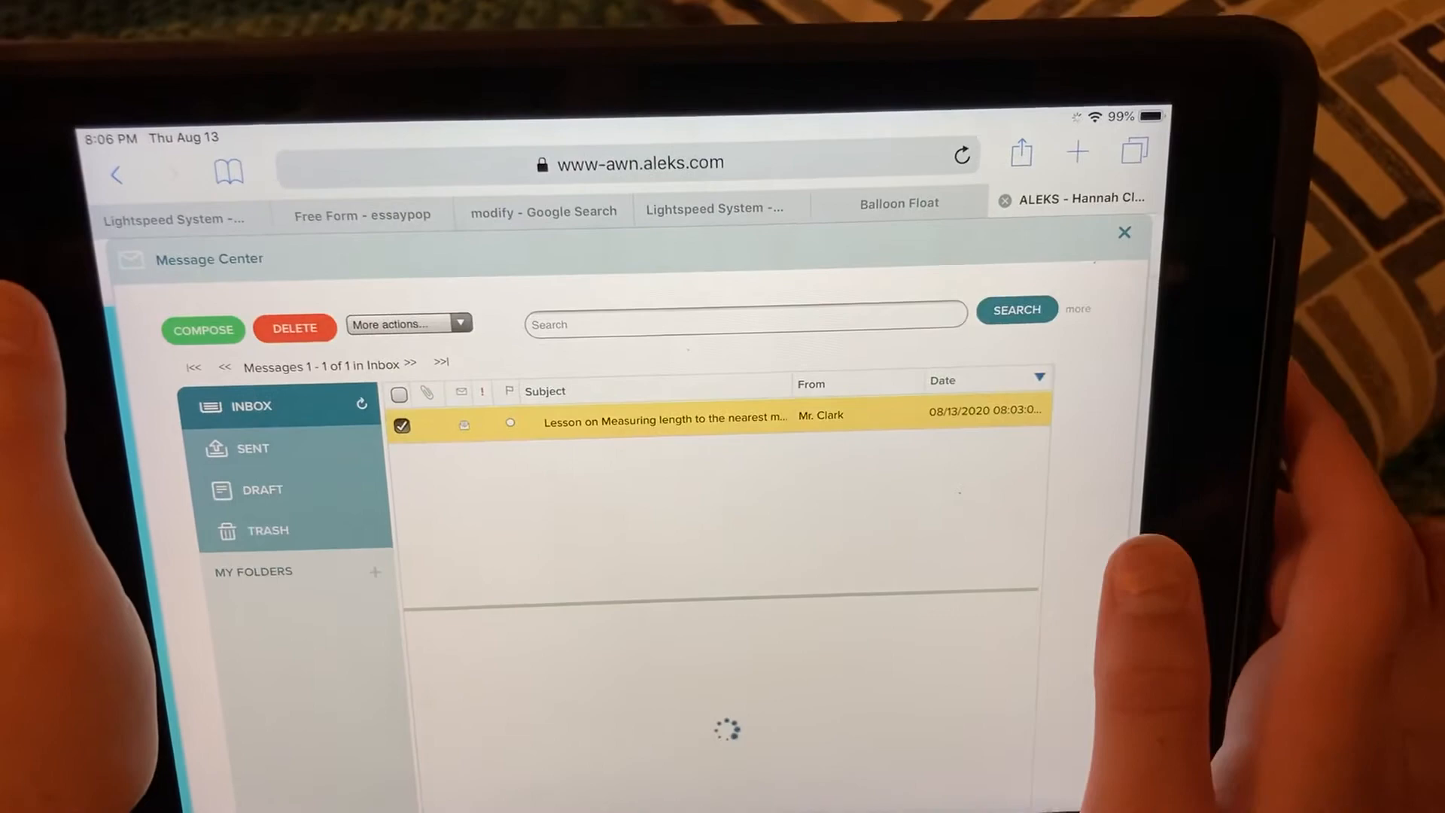
pyautogui.click(664, 419)
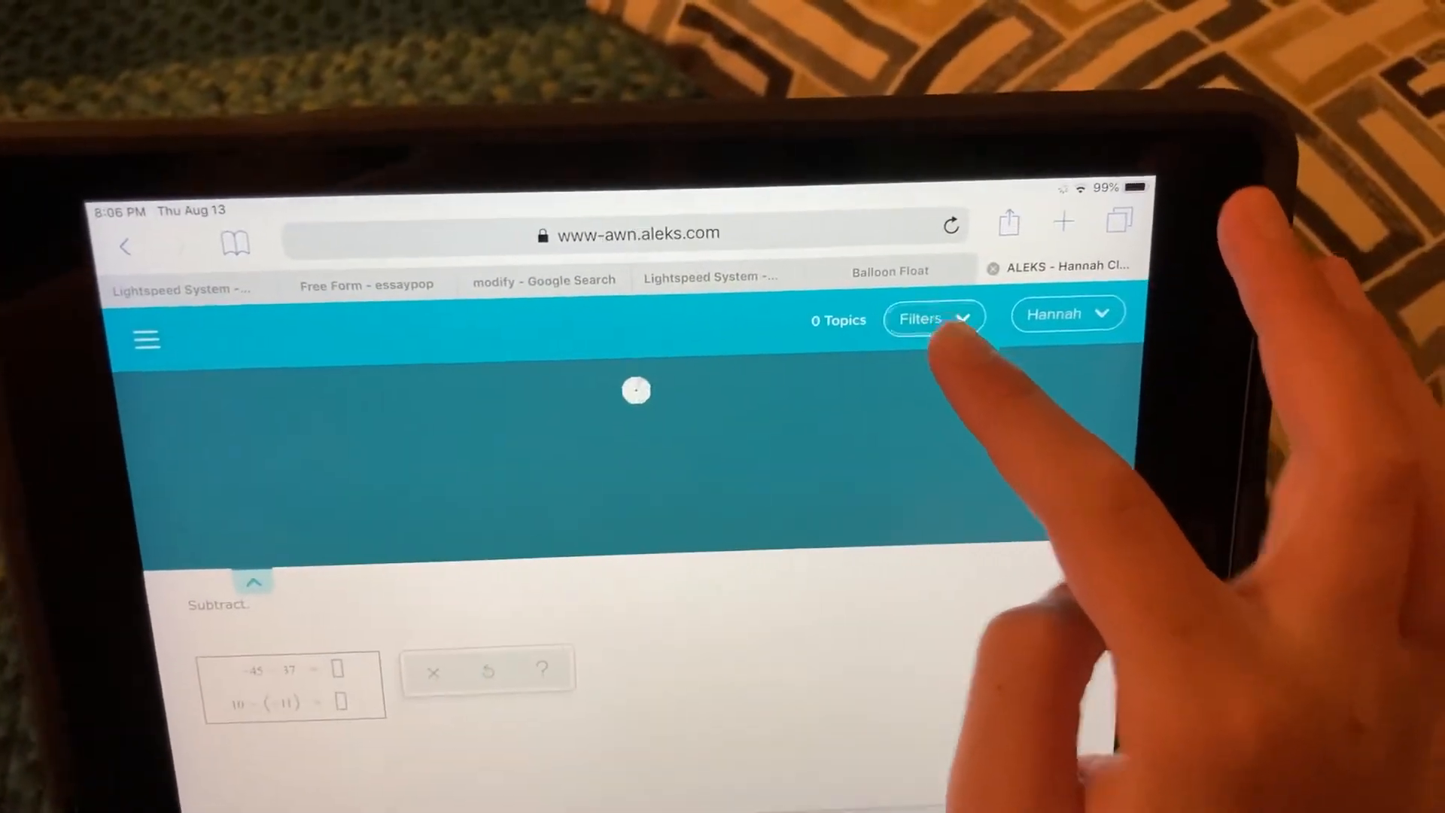
# Filter the learning list to Any Topic and search for 'Meas', then return to the Canvas agenda.
pyautogui.click(933, 318)
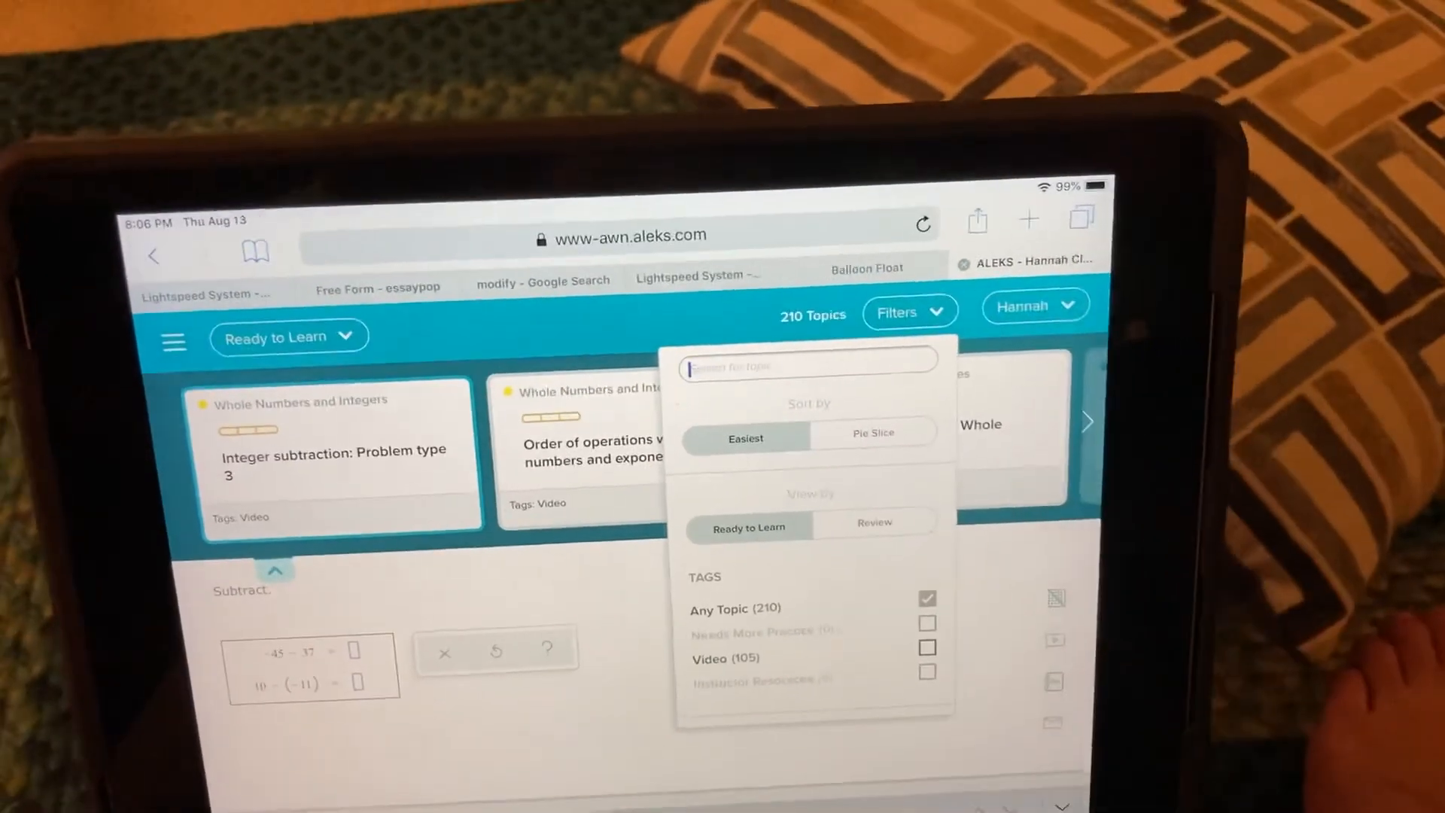
pyautogui.write('Meas')
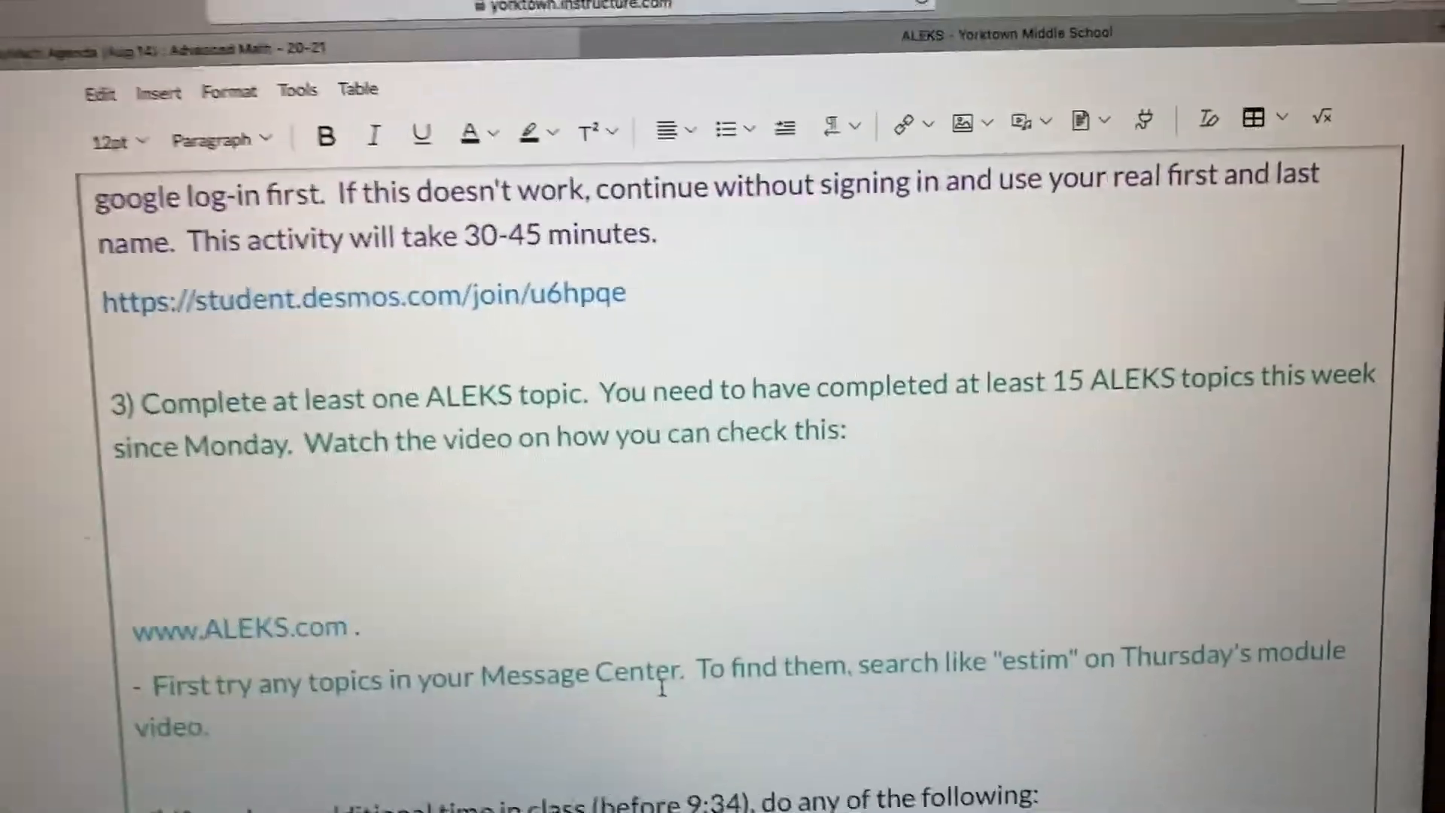
pyautogui.scroll(-3)
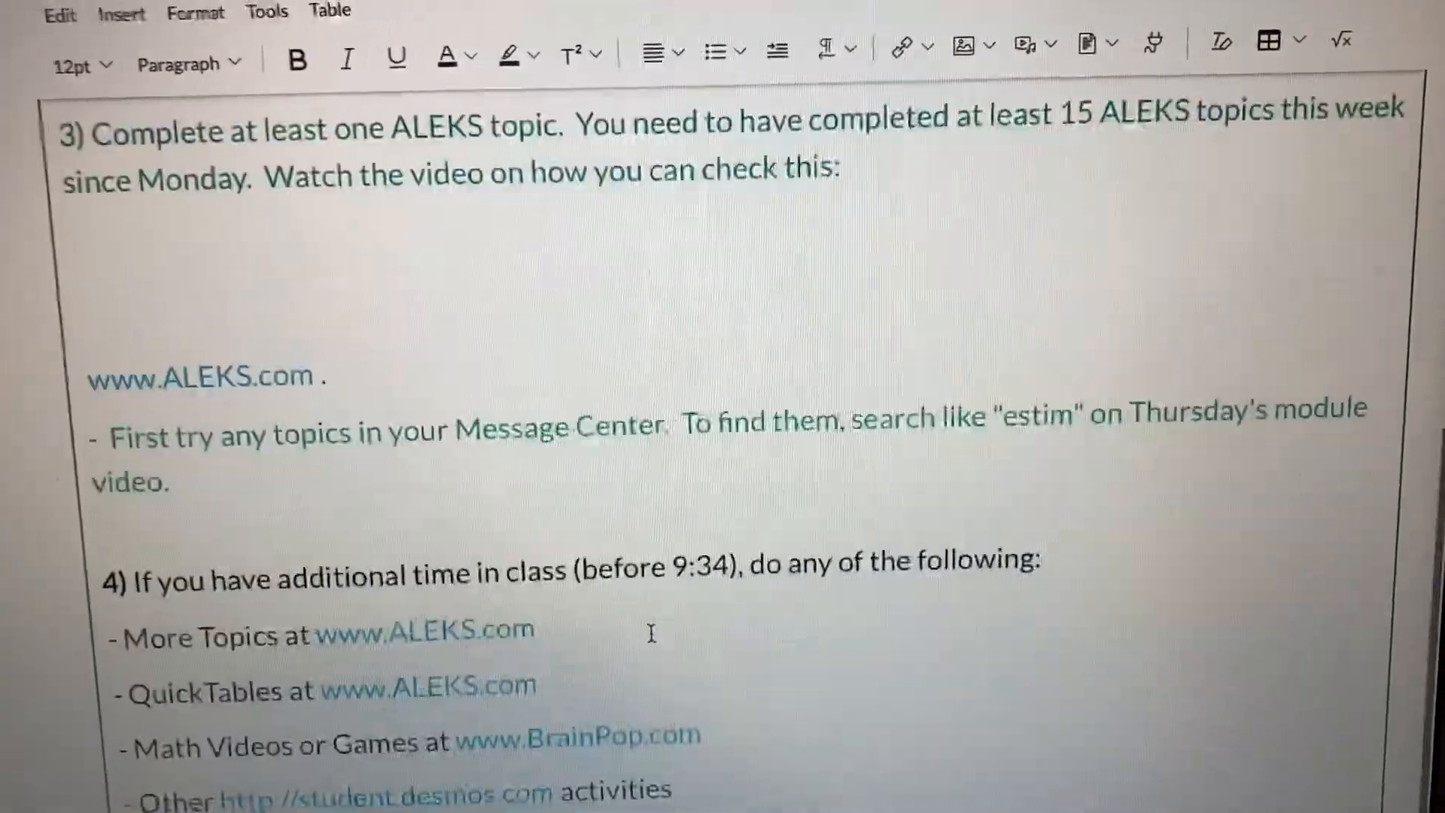